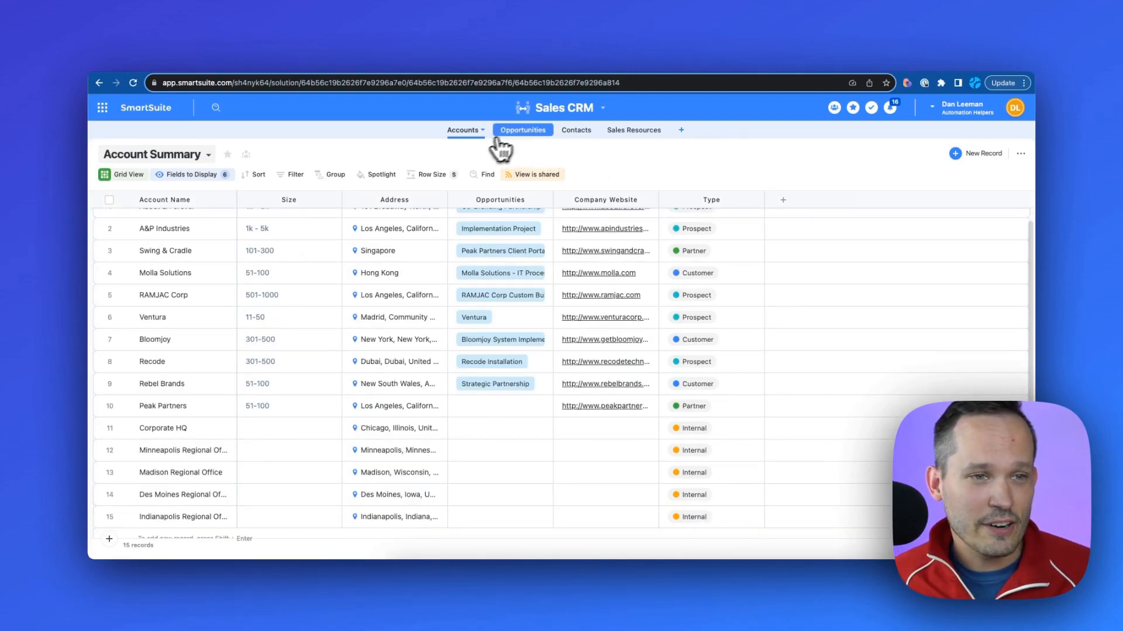
Compare the Opportunities and Accounts grids before adding the new field
{"action": "left_click", "coordinate": [523, 129]}
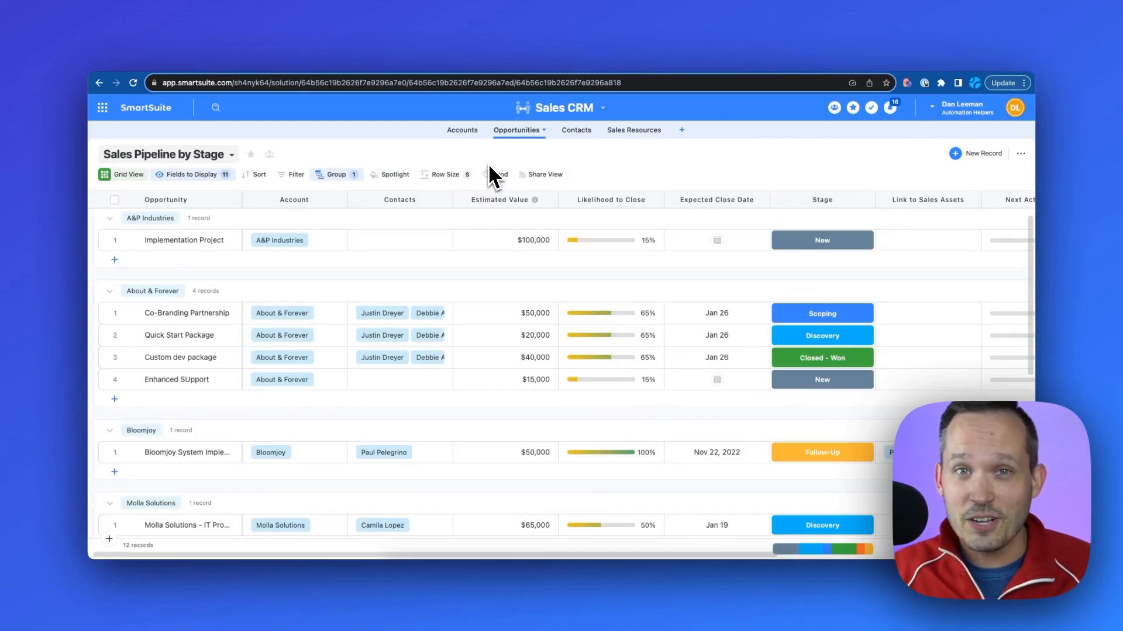
{"action": "mouse_move", "coordinate": [215, 308]}
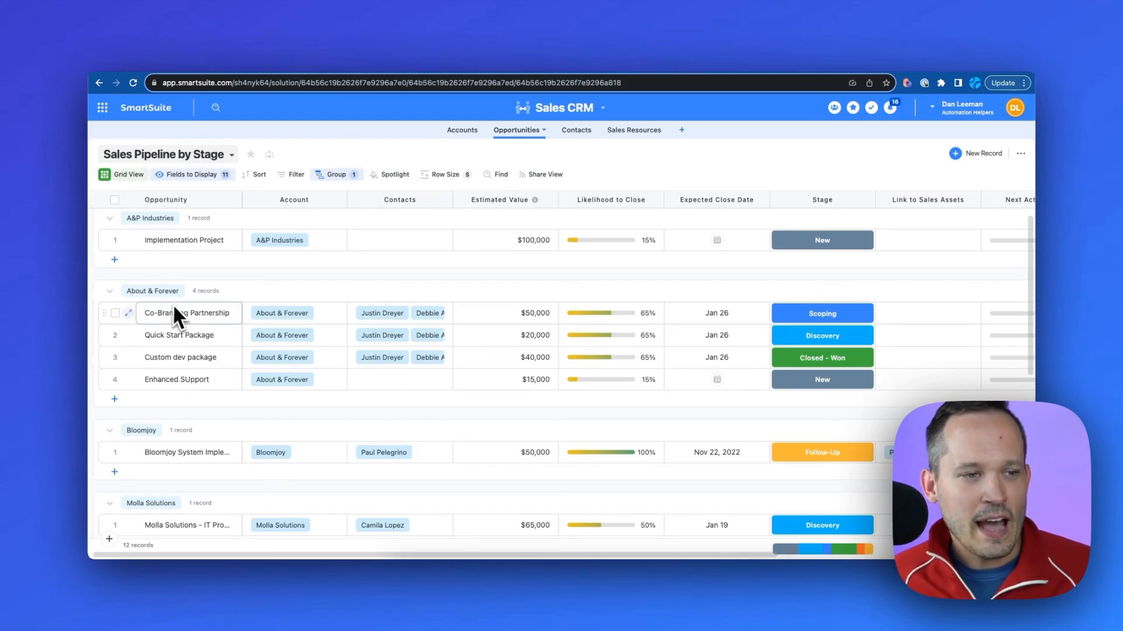
{"action": "mouse_move", "coordinate": [204, 361]}
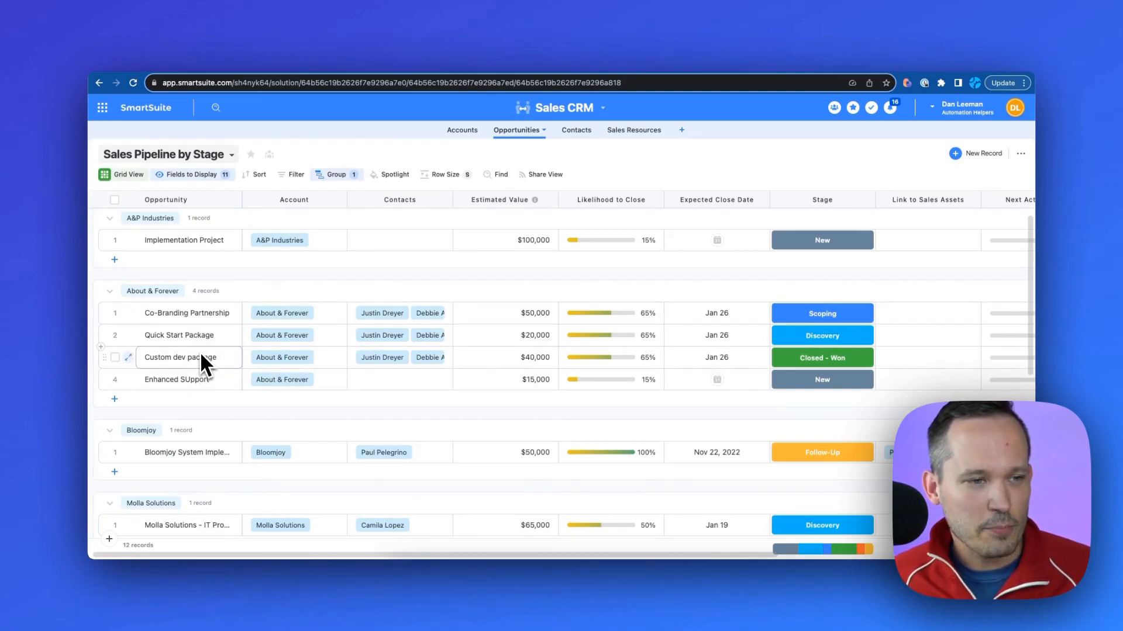
{"action": "left_click", "coordinate": [462, 130]}
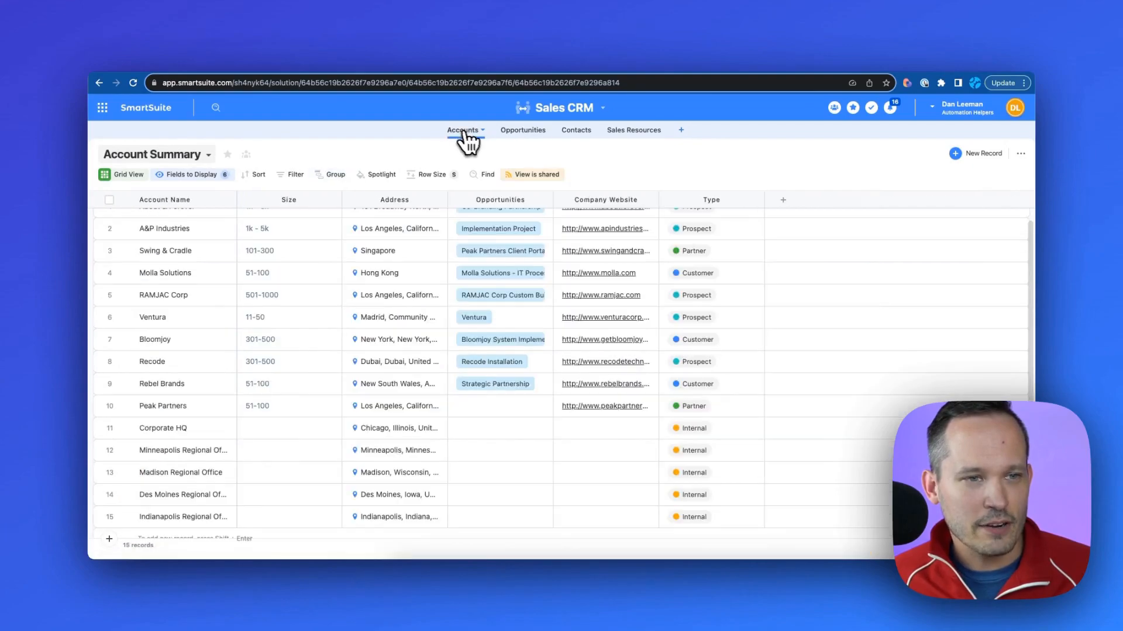
{"action": "left_click", "coordinate": [521, 130]}
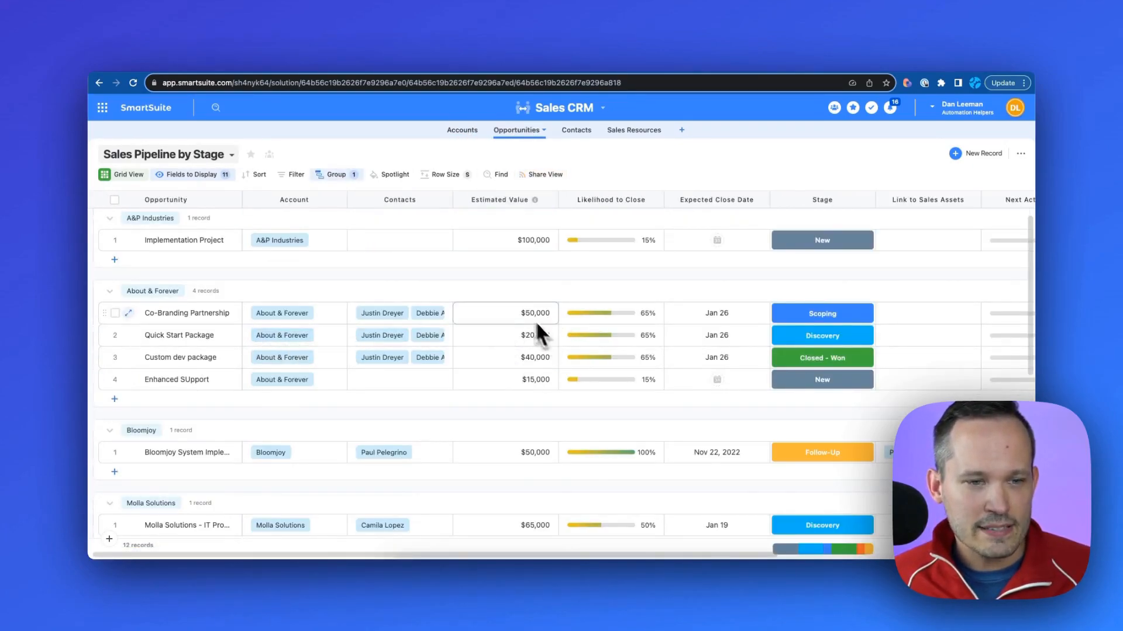
{"action": "mouse_move", "coordinate": [529, 340]}
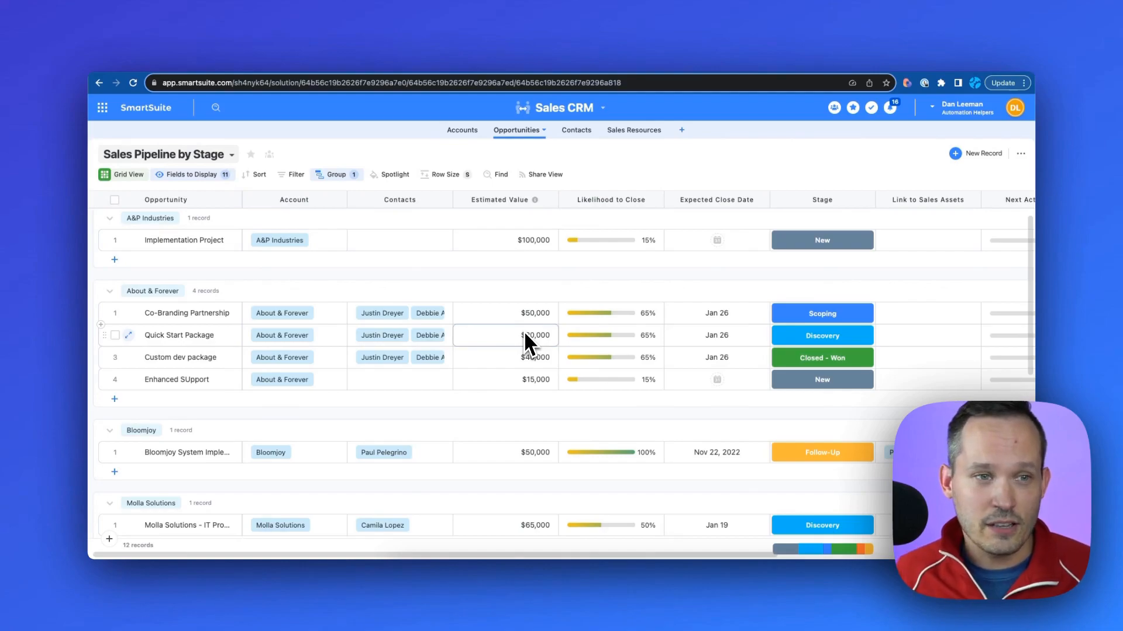
{"action": "left_click", "coordinate": [462, 130]}
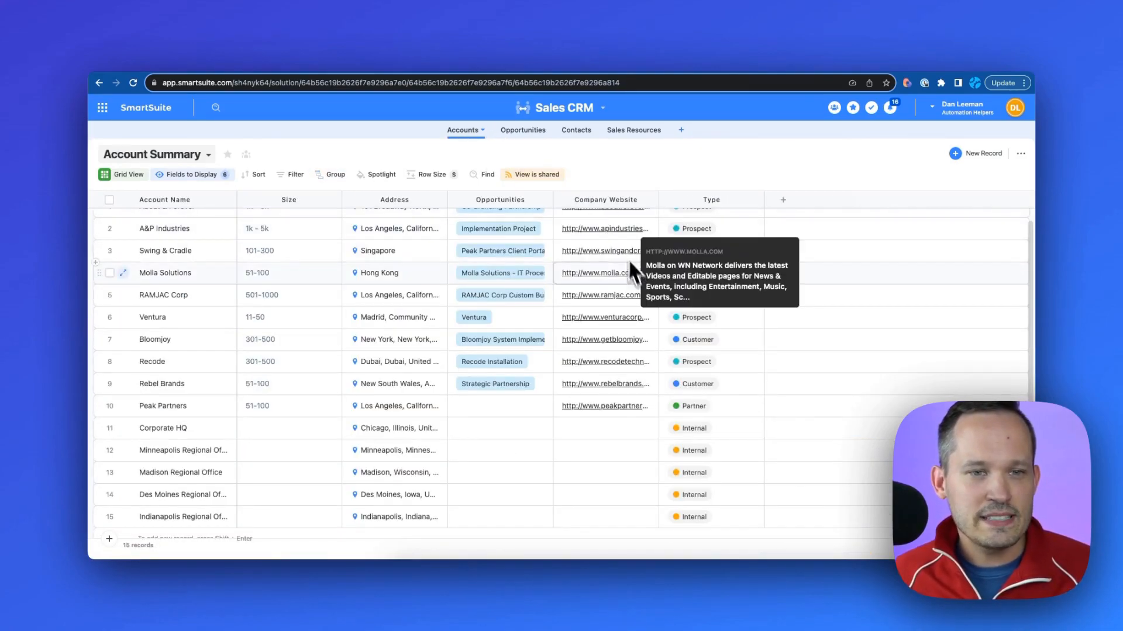
{"action": "mouse_move", "coordinate": [778, 357]}
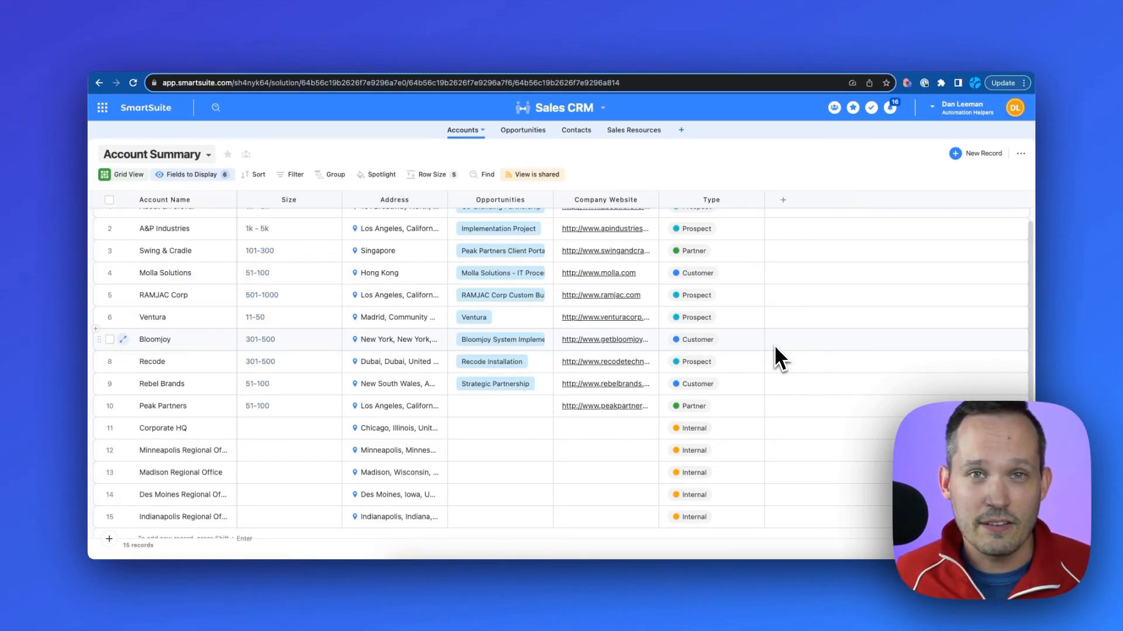
Start a new Rollup field on Accounts linked to the Opportunities records
{"action": "left_click", "coordinate": [782, 200]}
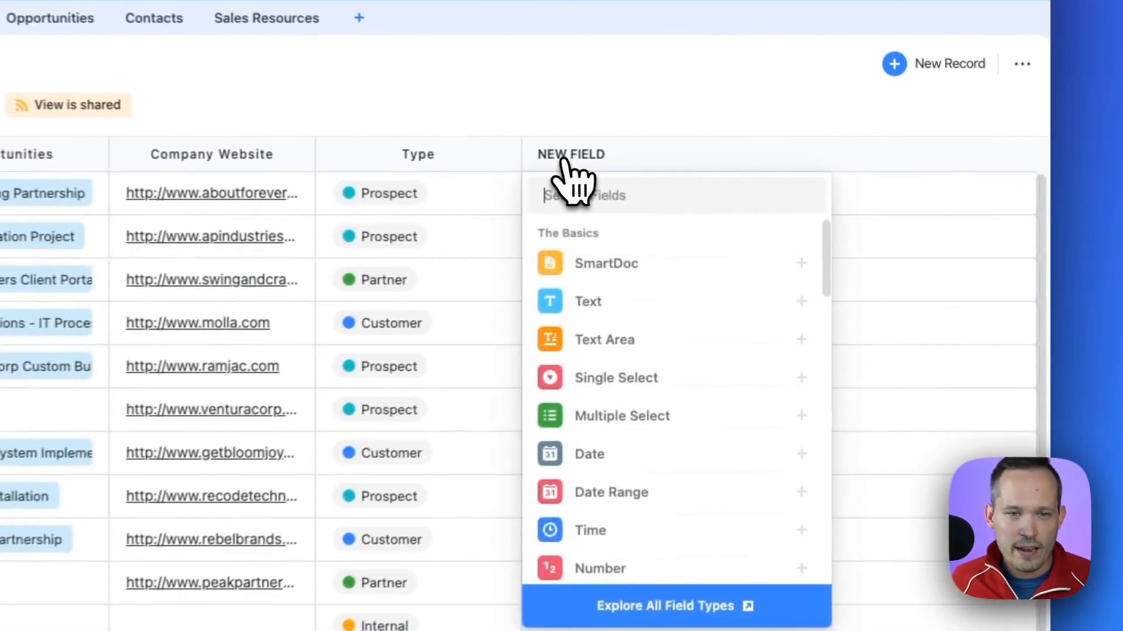
{"action": "type", "text": "ro"}
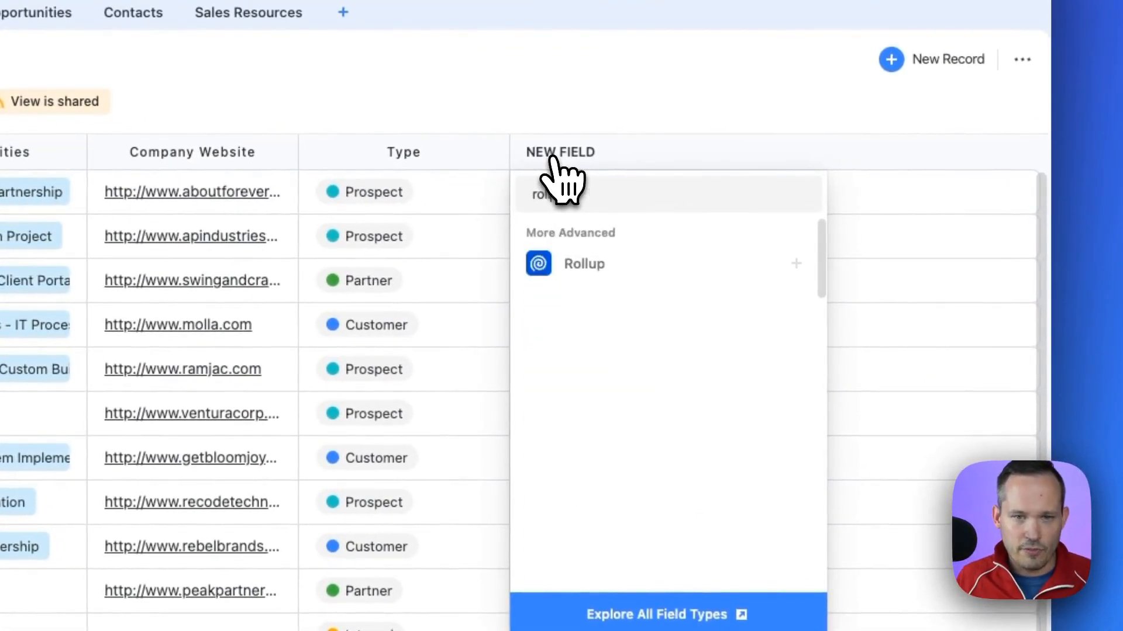
{"action": "left_click", "coordinate": [583, 263]}
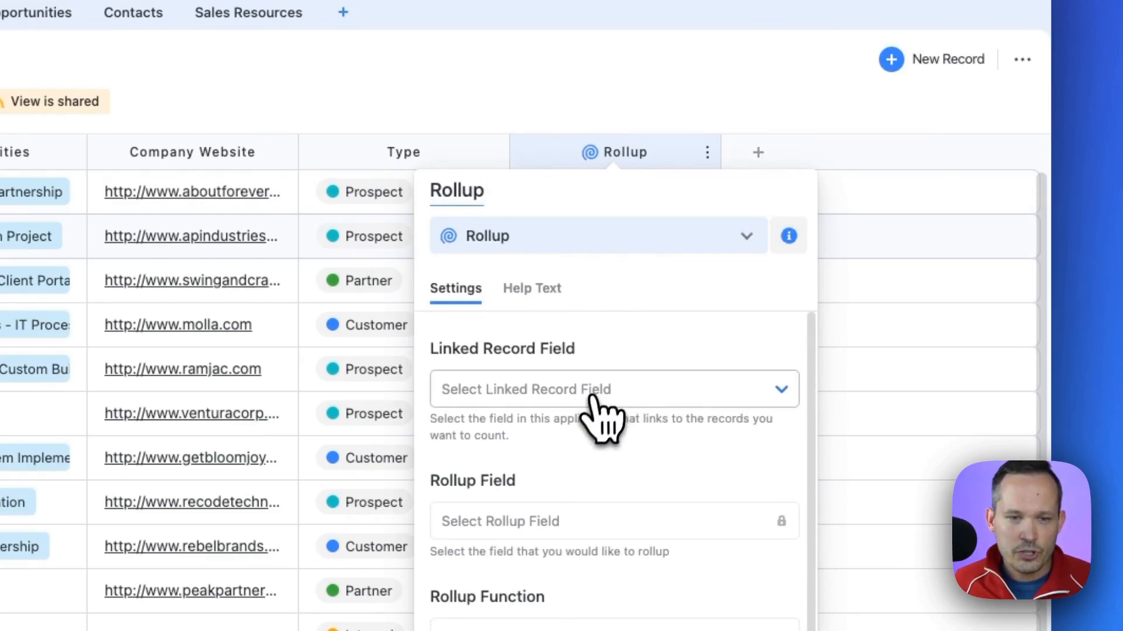
{"action": "left_click", "coordinate": [613, 389]}
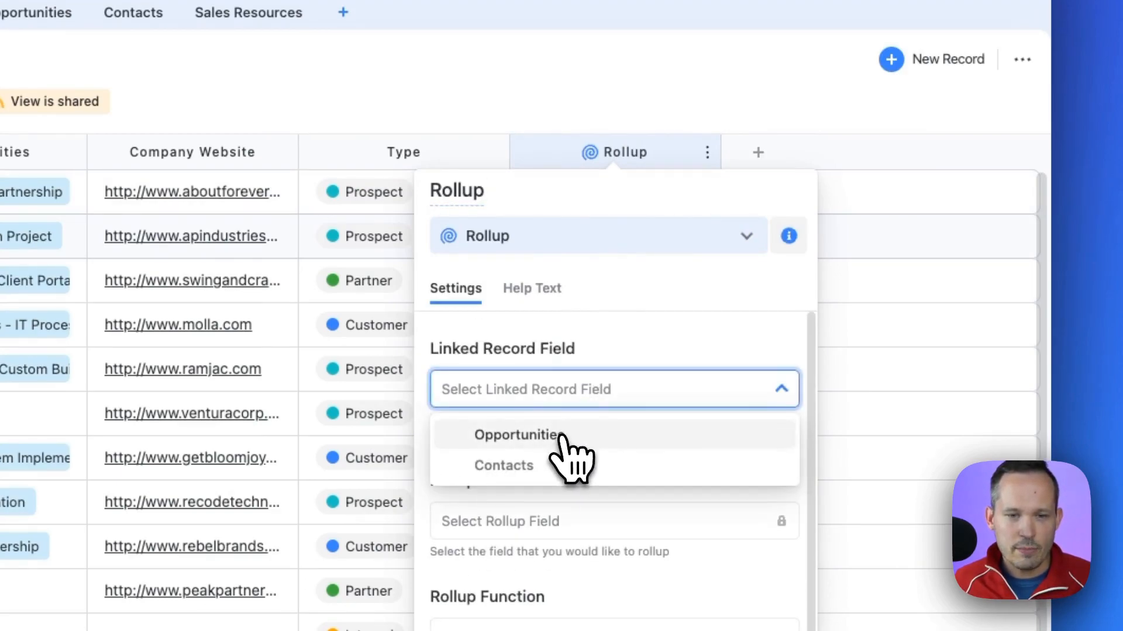
{"action": "left_click", "coordinate": [516, 435]}
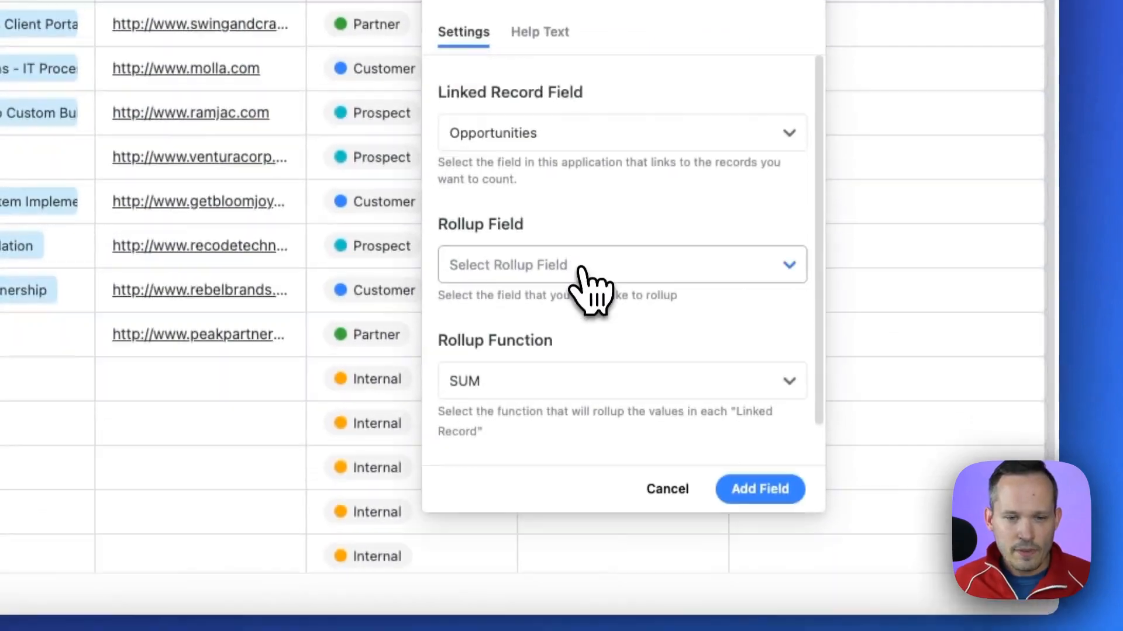
Roll up the Estimated Value field using the SUM function
{"action": "left_click", "coordinate": [620, 264]}
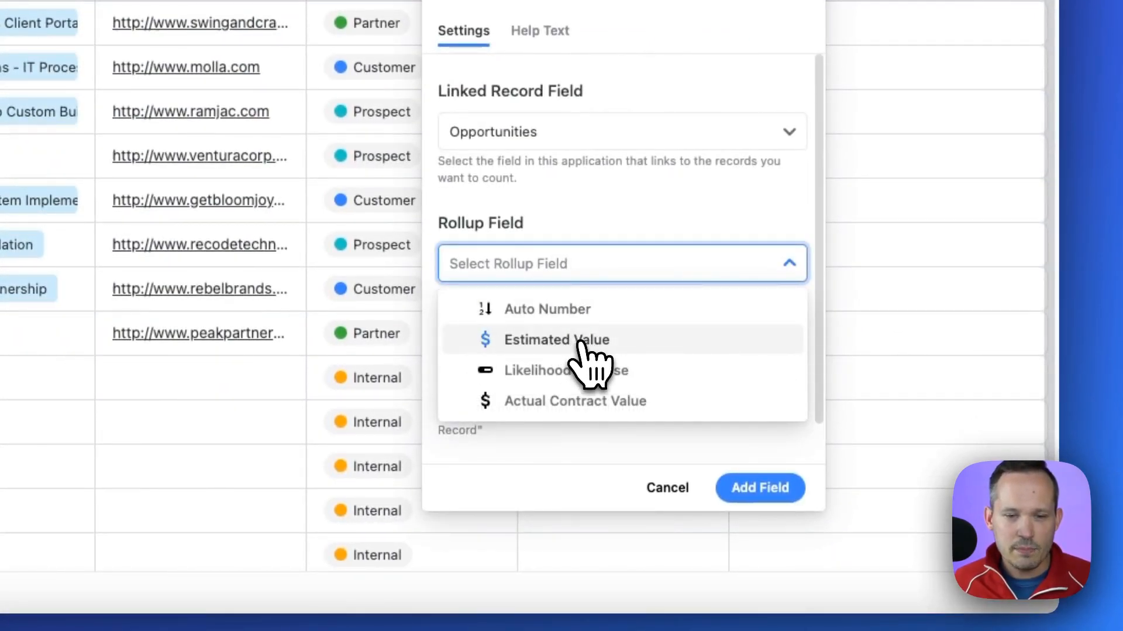
{"action": "mouse_move", "coordinate": [607, 412]}
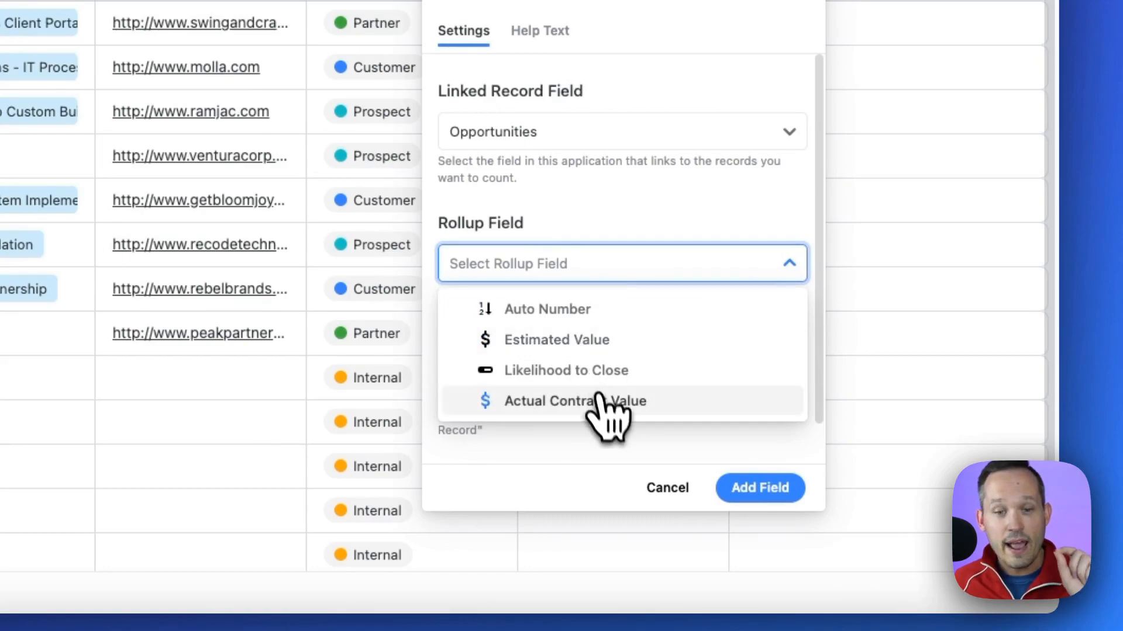
{"action": "mouse_move", "coordinate": [612, 429]}
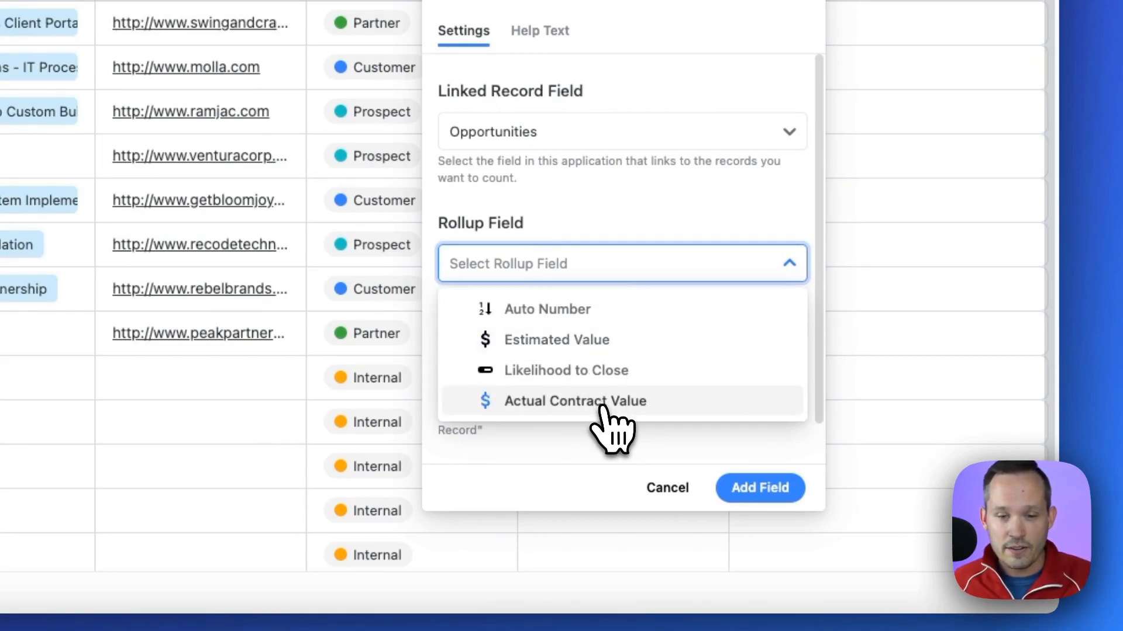
{"action": "mouse_move", "coordinate": [604, 369]}
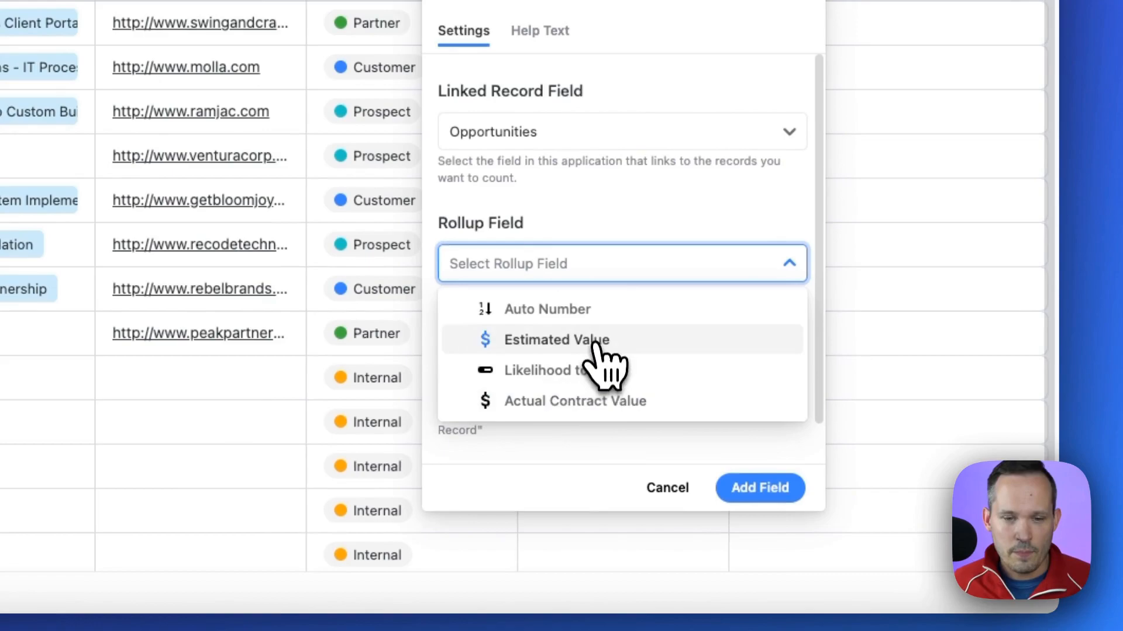
{"action": "left_click", "coordinate": [557, 339]}
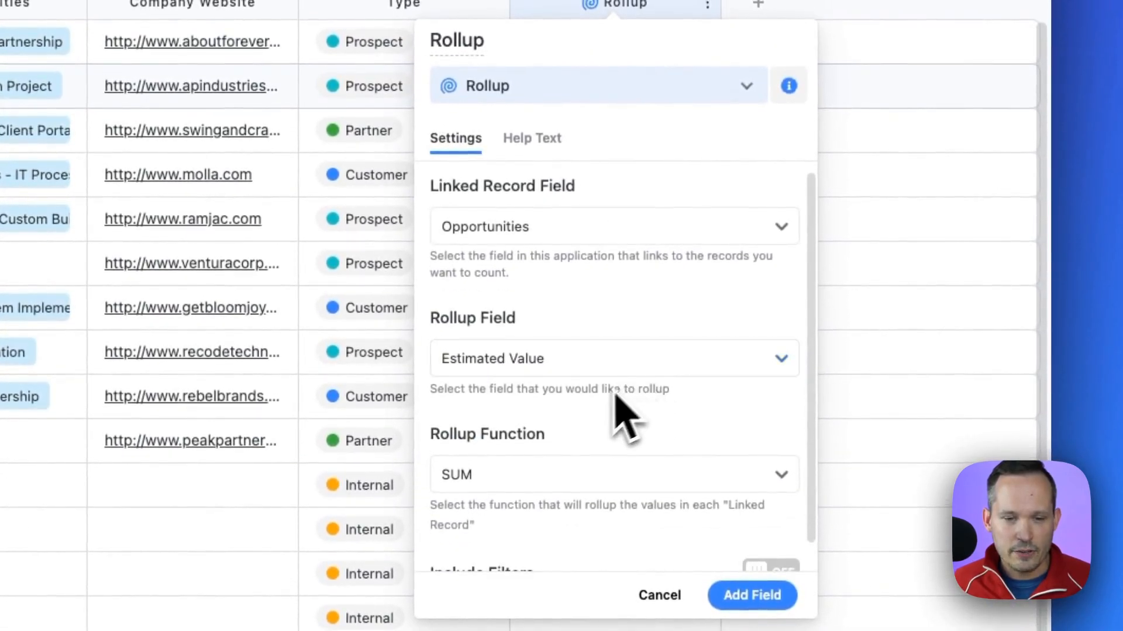
{"action": "left_click", "coordinate": [613, 474]}
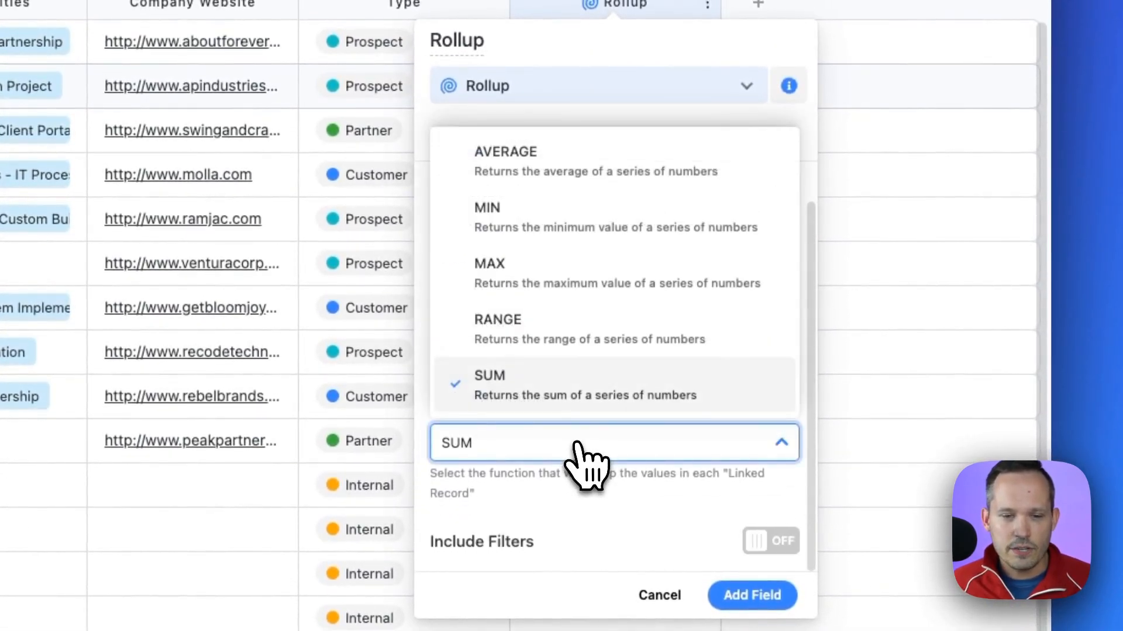
{"action": "mouse_move", "coordinate": [559, 418]}
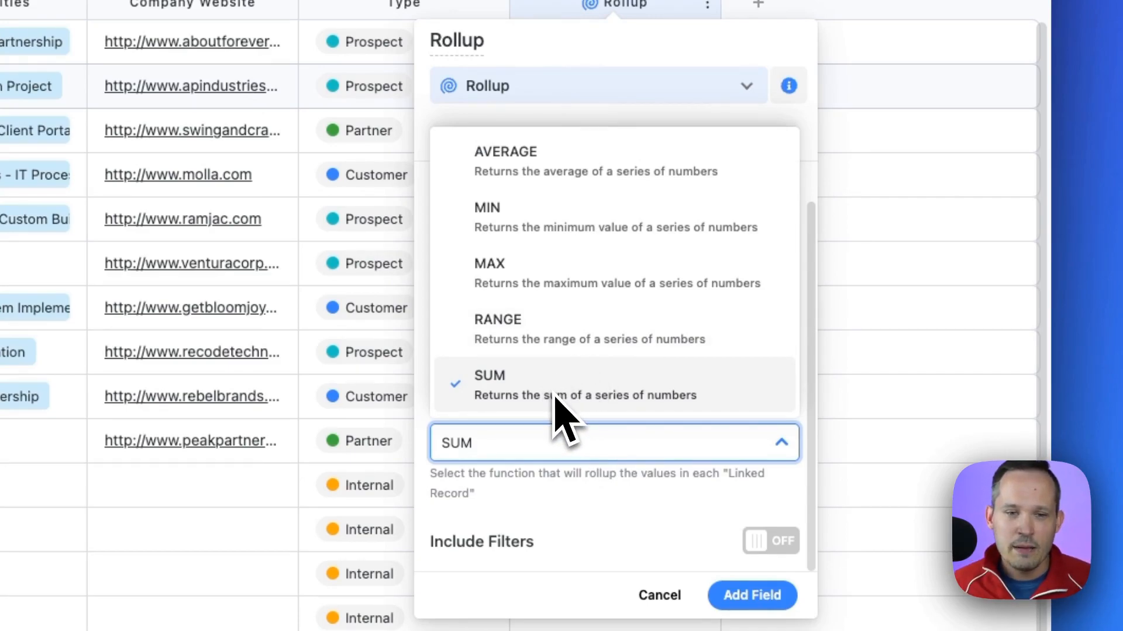
{"action": "mouse_move", "coordinate": [566, 365]}
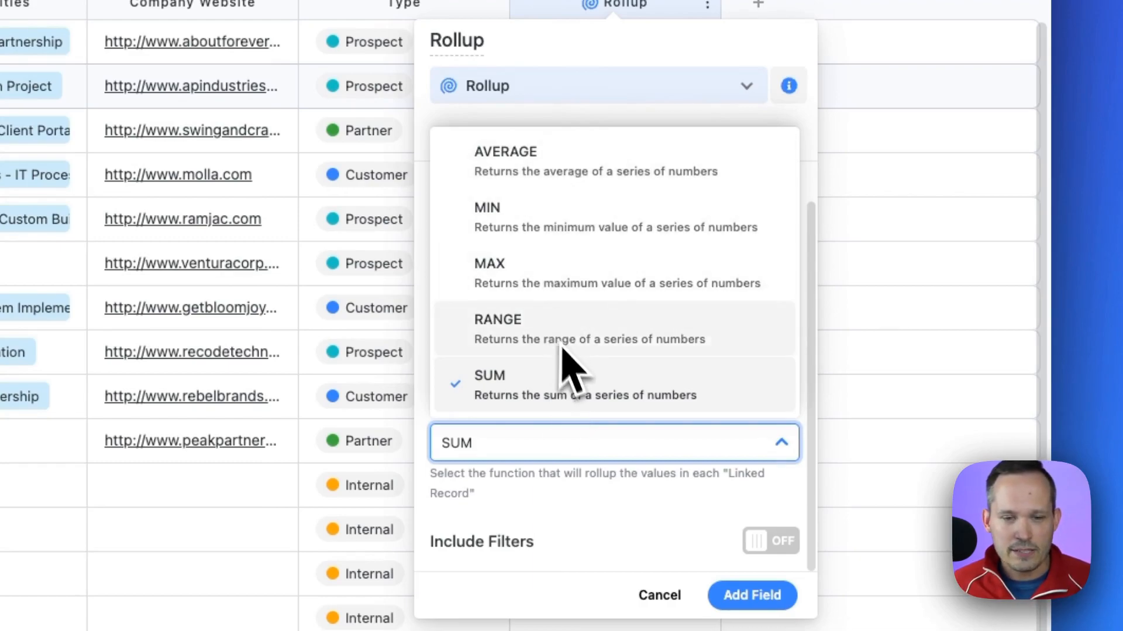
{"action": "left_click", "coordinate": [489, 376]}
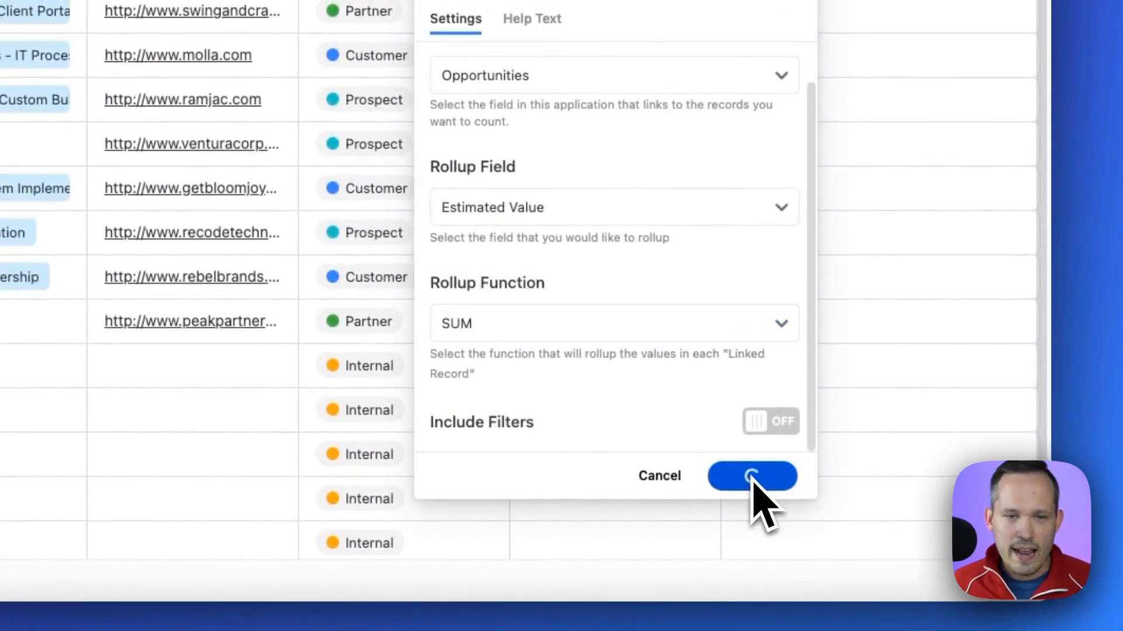
Add the field, set Co-Branding Partnership to 75000, and compare grids so About & Forever totals $150,000
{"action": "left_click", "coordinate": [751, 476]}
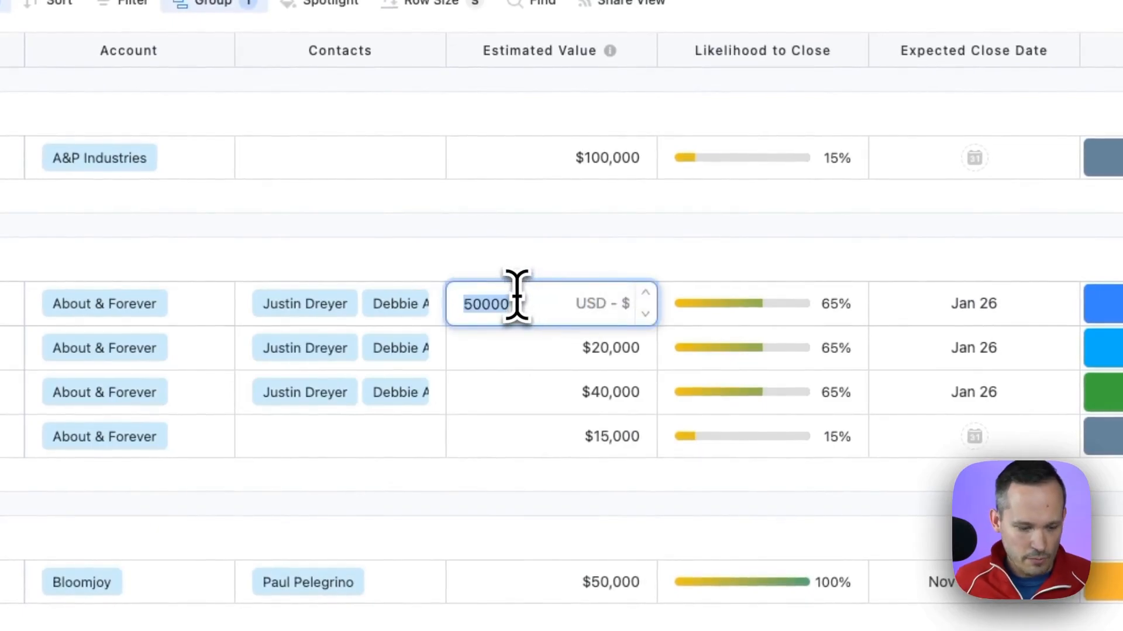
{"action": "type", "text": "75000"}
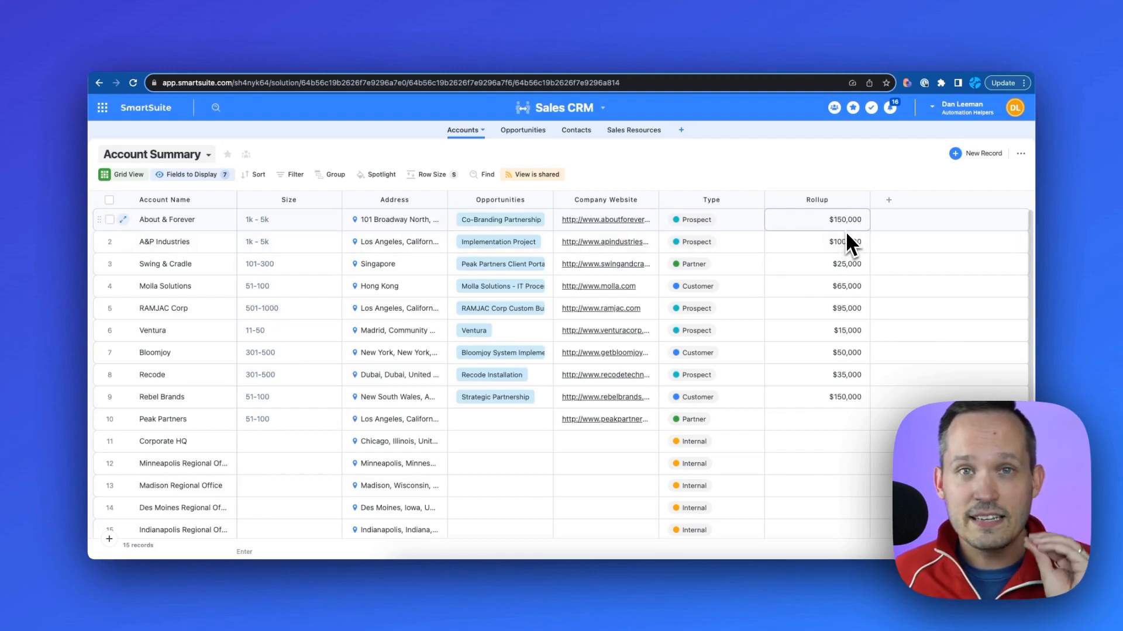
{"action": "mouse_move", "coordinate": [813, 176]}
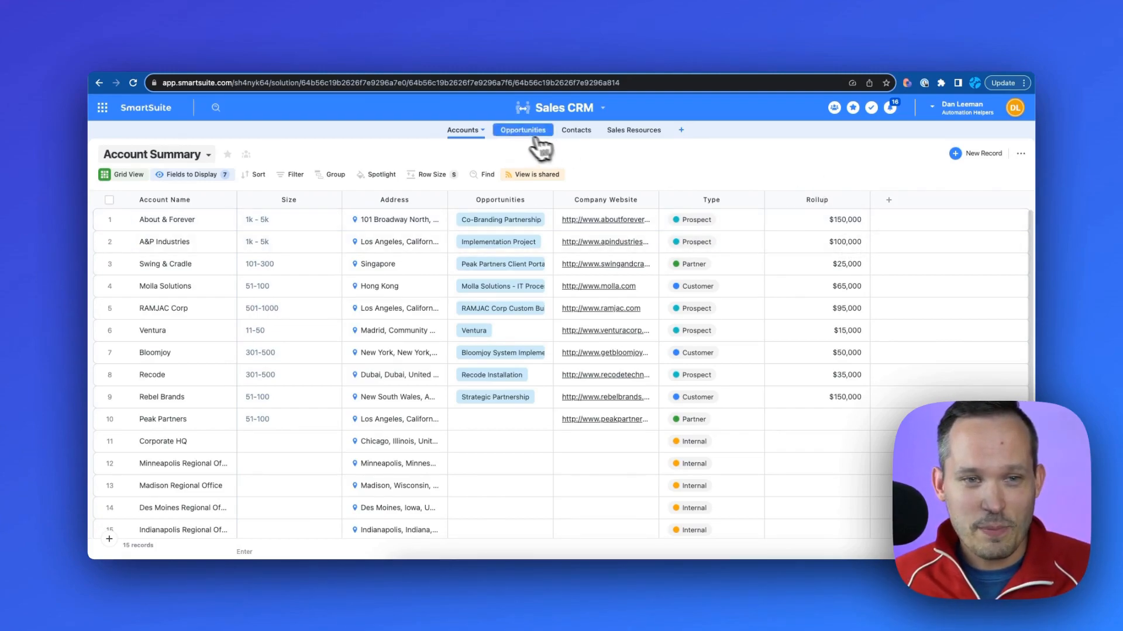
{"action": "mouse_move", "coordinate": [521, 143]}
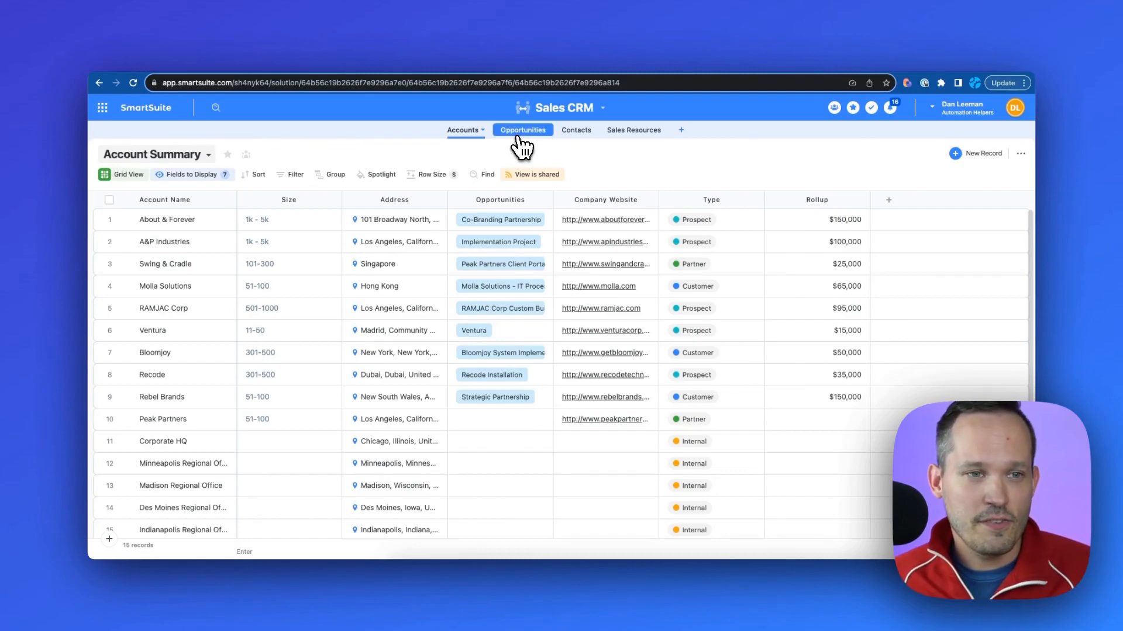
{"action": "left_click", "coordinate": [523, 130]}
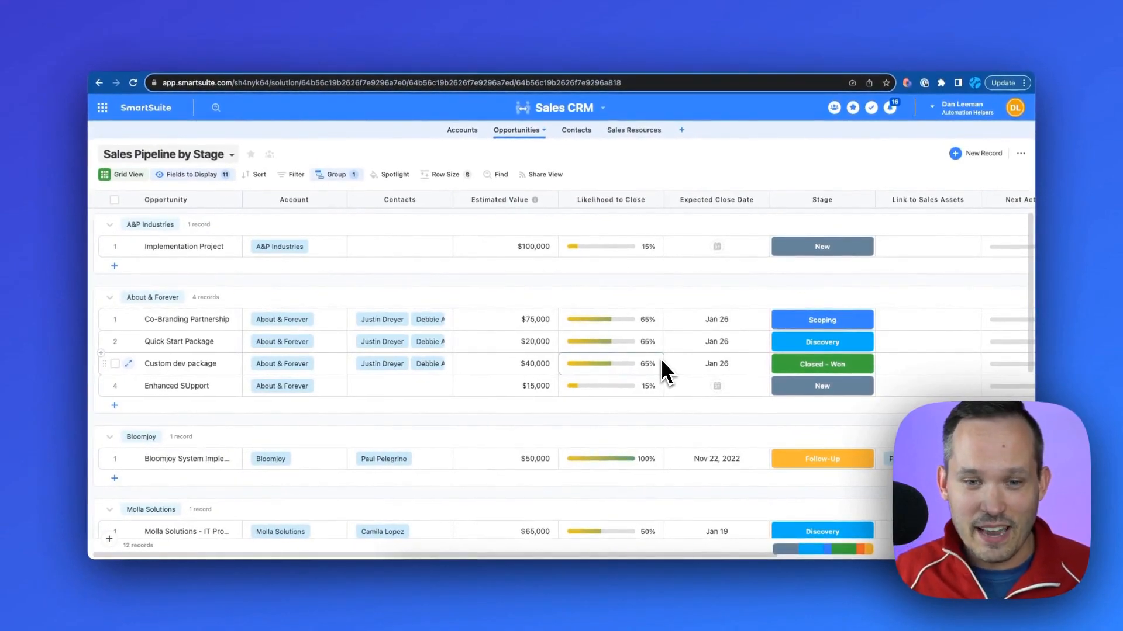
{"action": "left_click", "coordinate": [716, 342]}
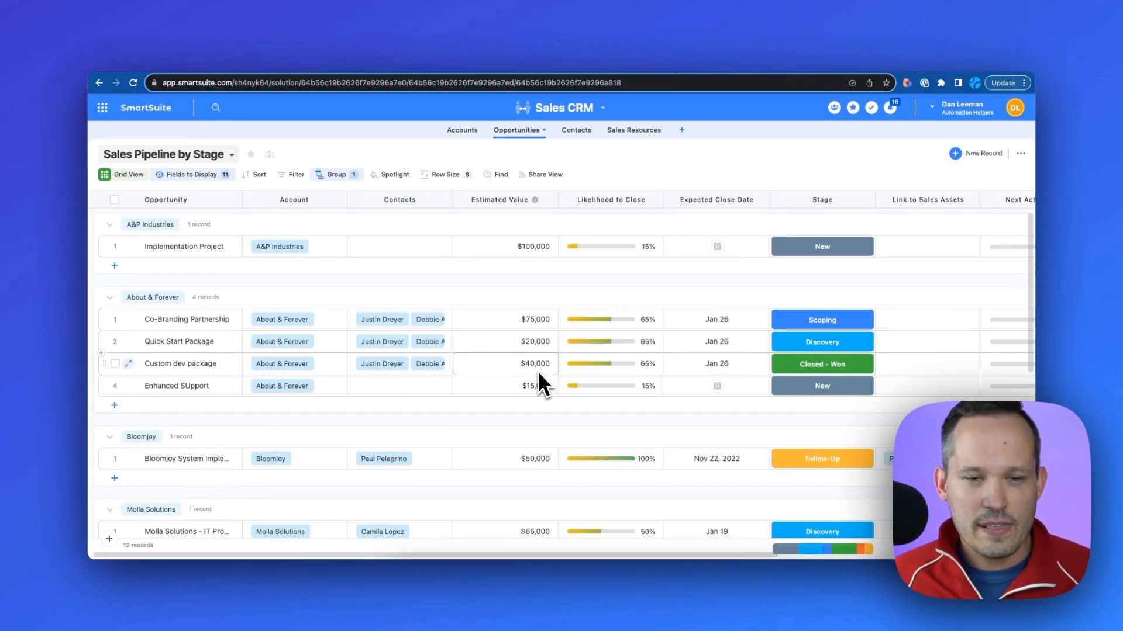
{"action": "mouse_move", "coordinate": [822, 364]}
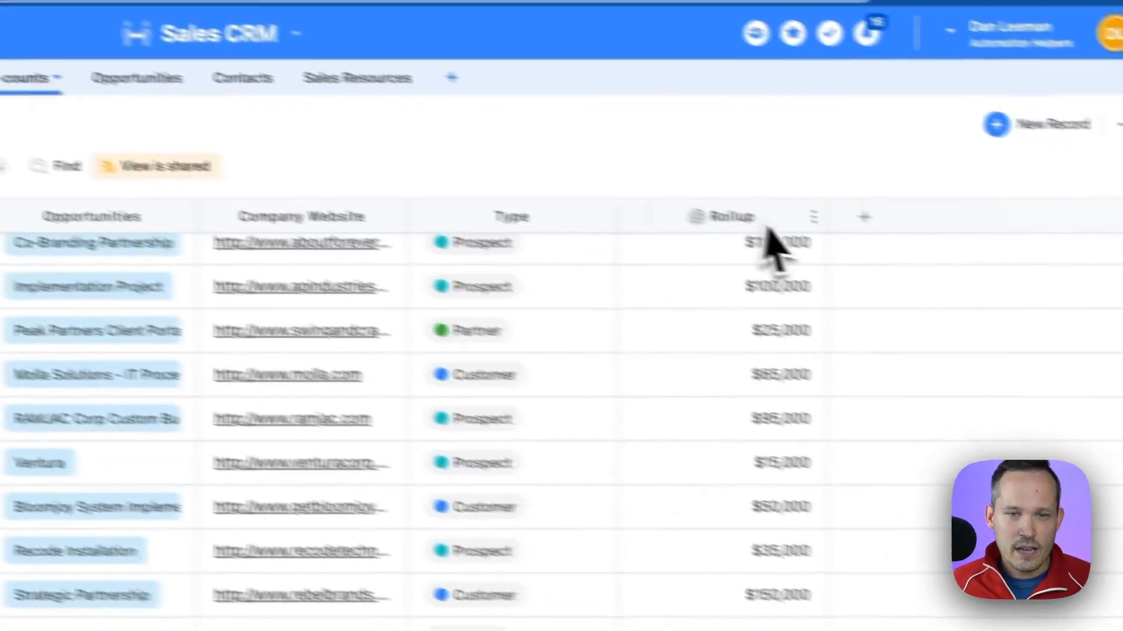
Rename the rollup to Pipeline and turn on Include Filters in its settings
{"action": "left_click", "coordinate": [729, 216]}
{"action": "type", "text": "Pipel"}
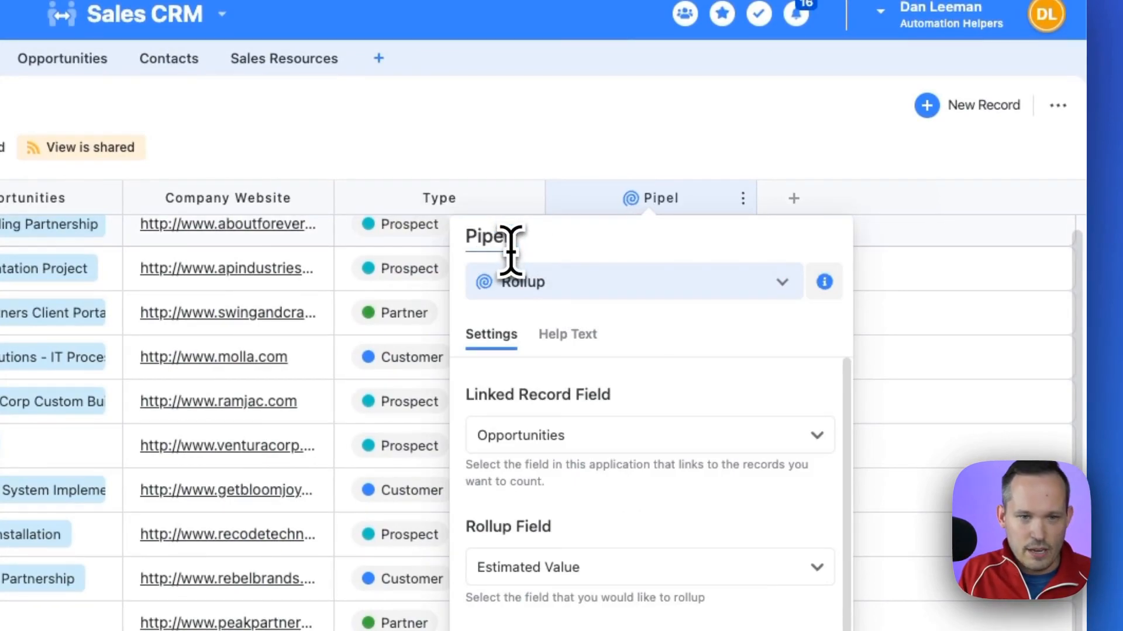
{"action": "scroll", "scroll_direction": "down", "scroll_amount": 3}
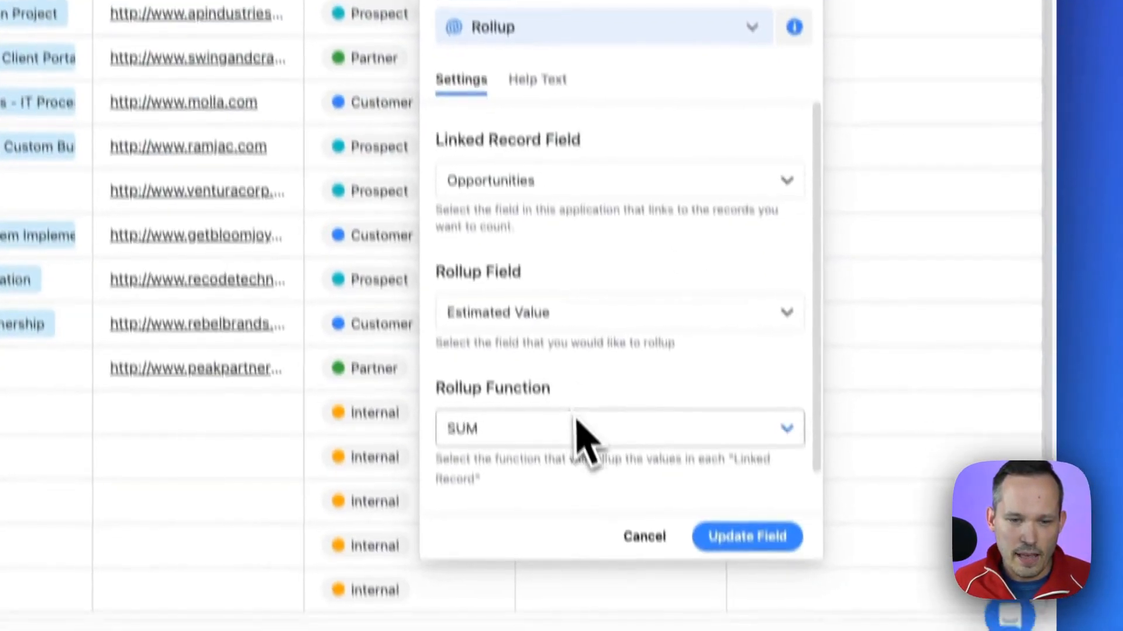
{"action": "scroll", "scroll_direction": "down", "scroll_amount": 3}
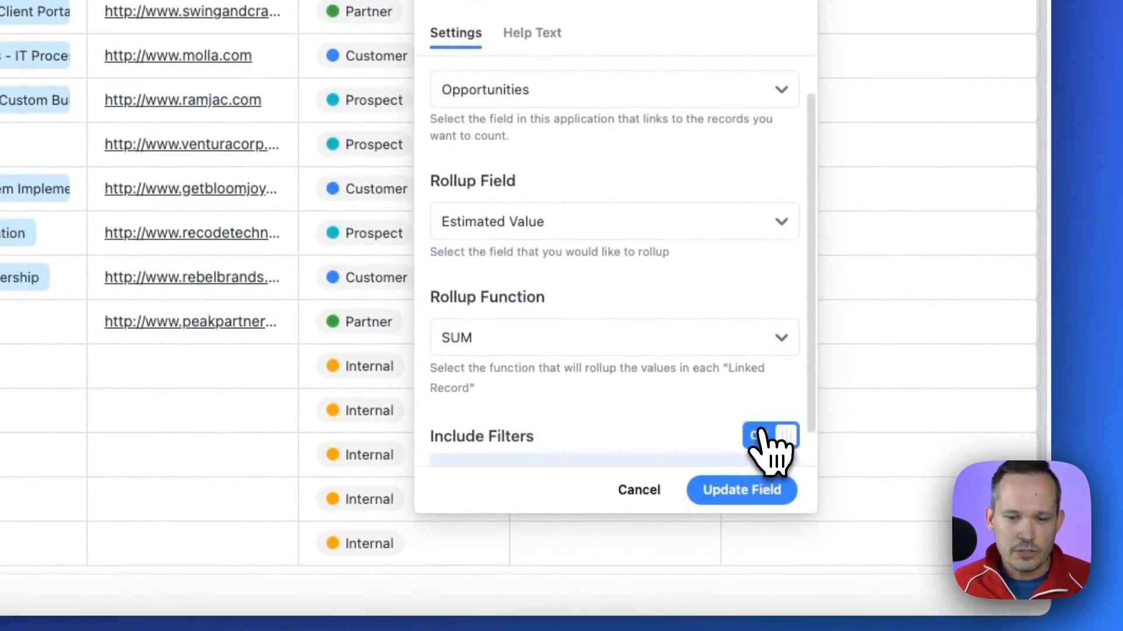
{"action": "left_click", "coordinate": [770, 436]}
{"action": "type", "text": "sta"}
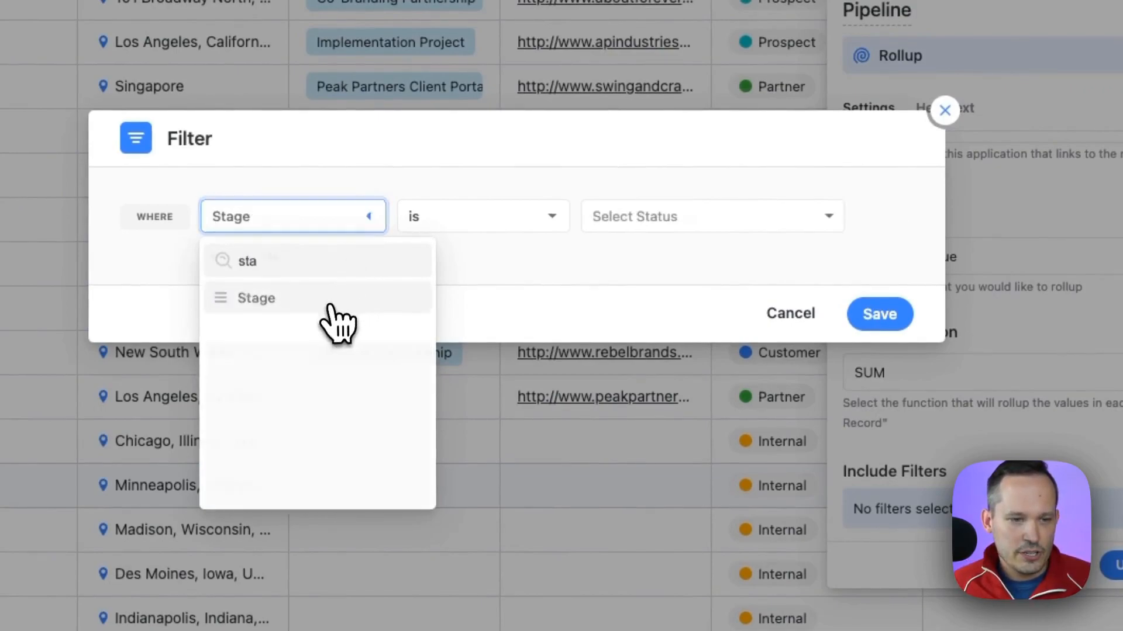
Filter Stage is none of Closed - Won, Closed - Lost and update the field
{"action": "left_click", "coordinate": [481, 216]}
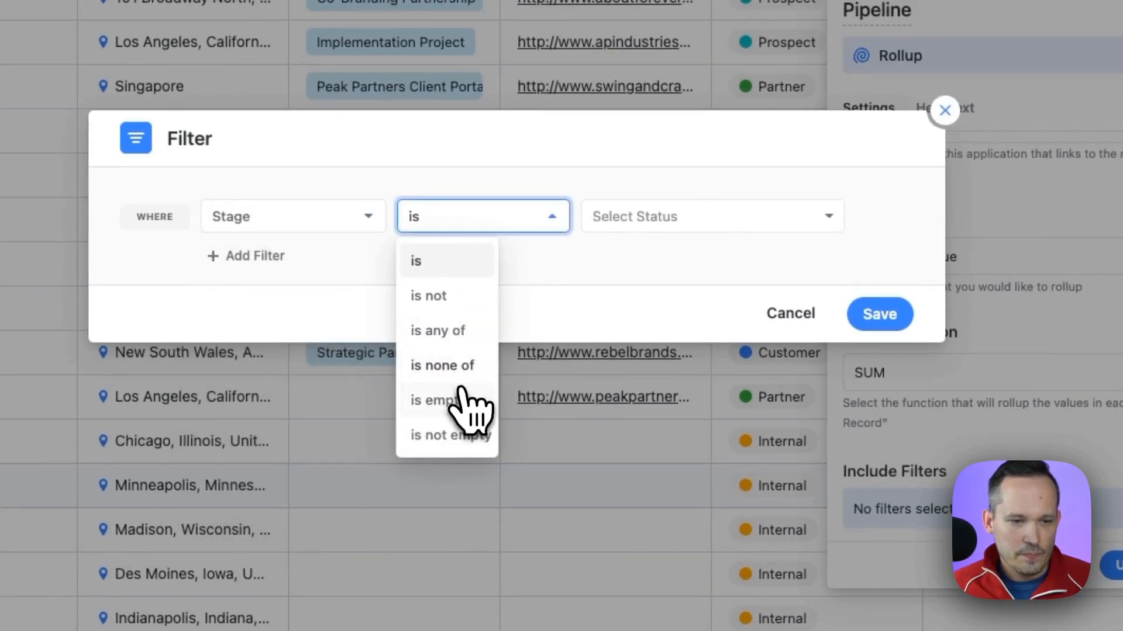
{"action": "left_click", "coordinate": [442, 365]}
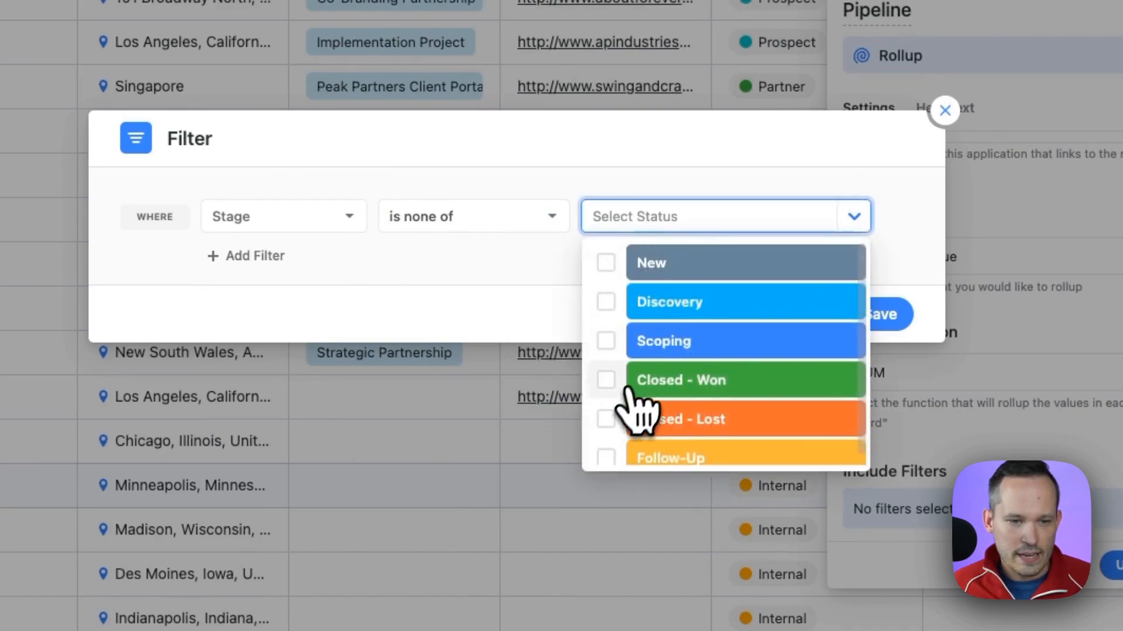
{"action": "left_click", "coordinate": [604, 420]}
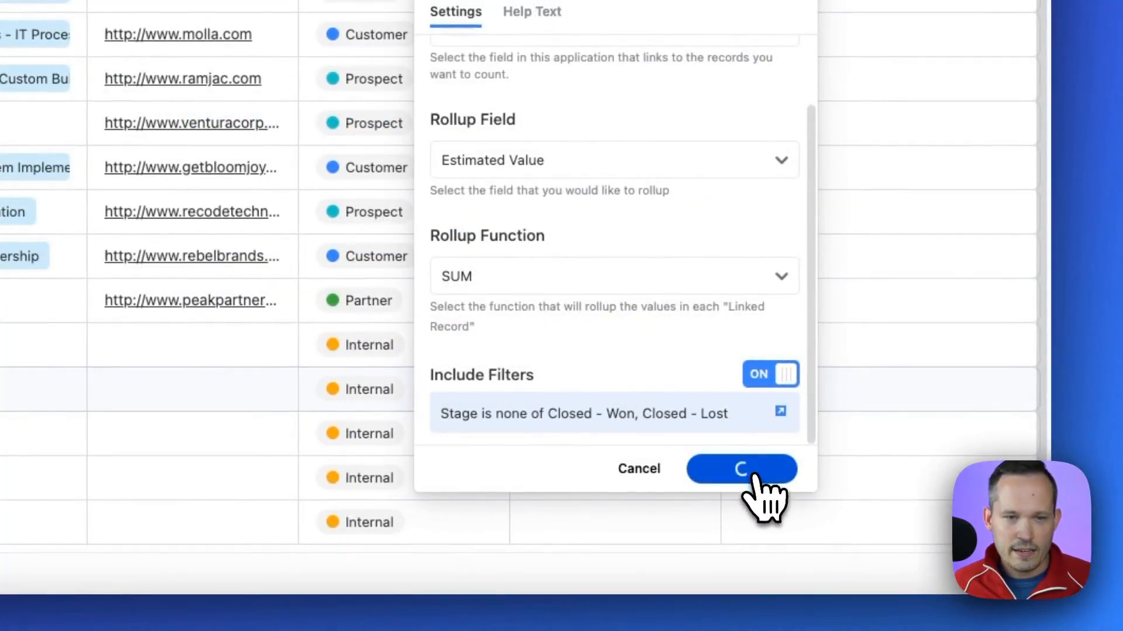
{"action": "left_click", "coordinate": [741, 469]}
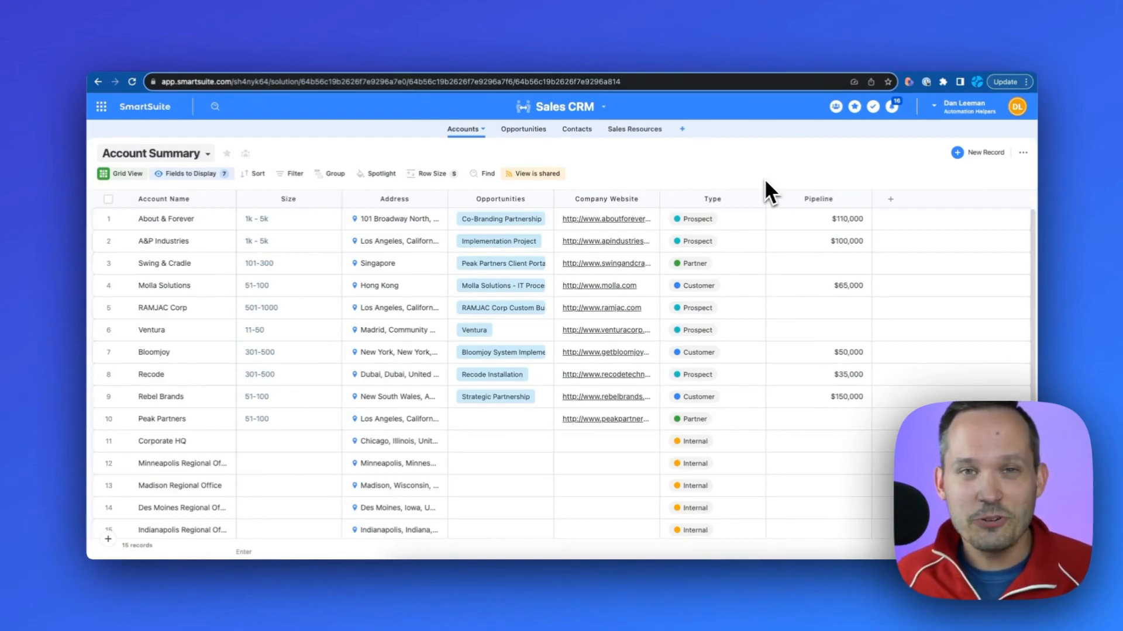
{"action": "mouse_move", "coordinate": [799, 187]}
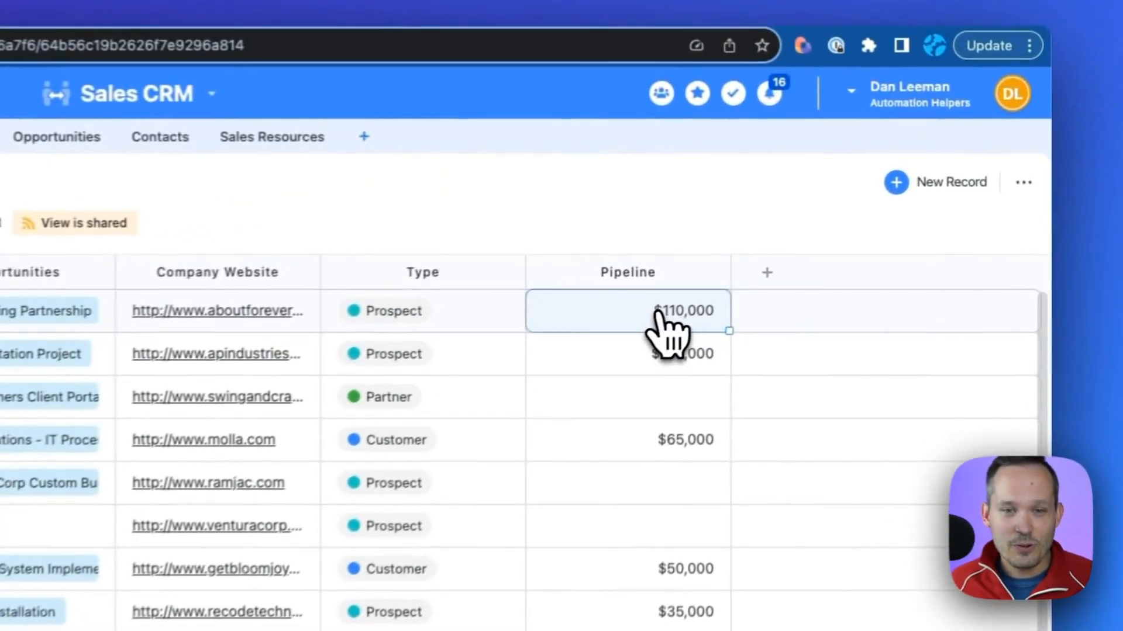
Expand About & Forever's $110,000 Pipeline cell to list its three open opportunities
{"action": "left_click", "coordinate": [681, 311]}
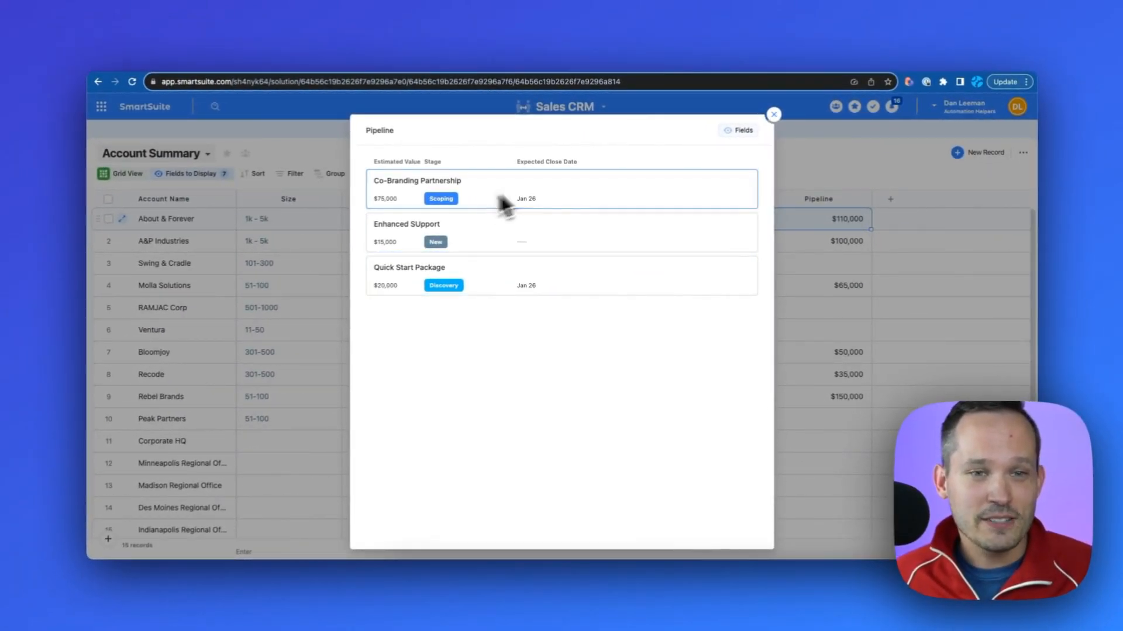
{"action": "mouse_move", "coordinate": [422, 210]}
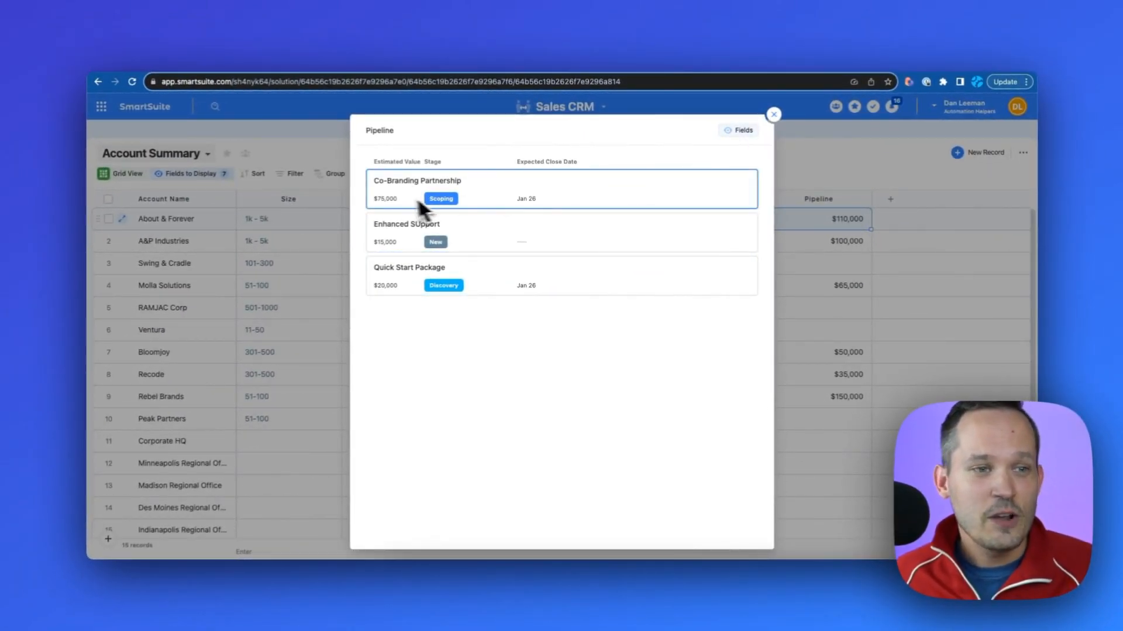